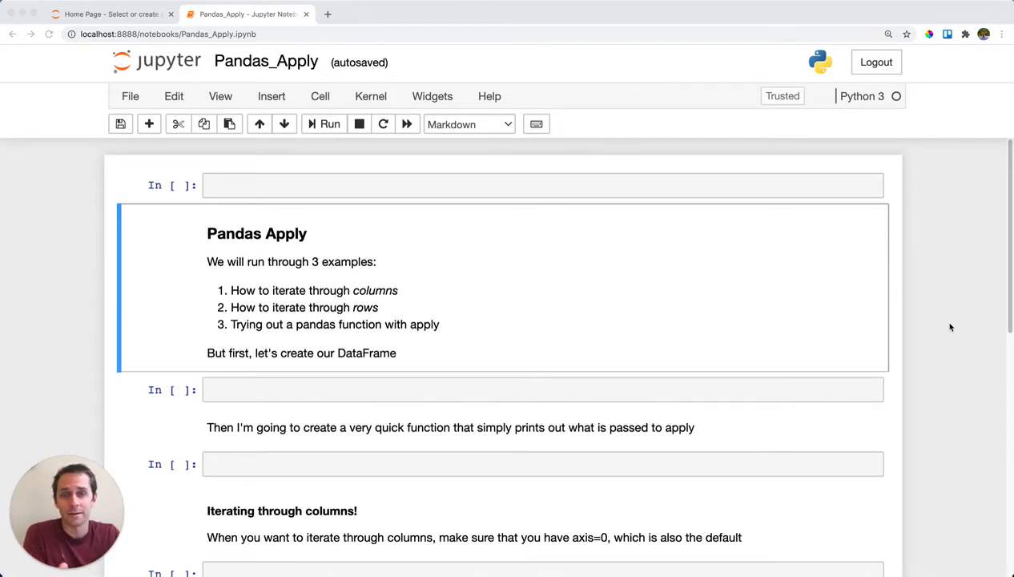
{"action": "mouse_move", "coordinate": [637, 205]}
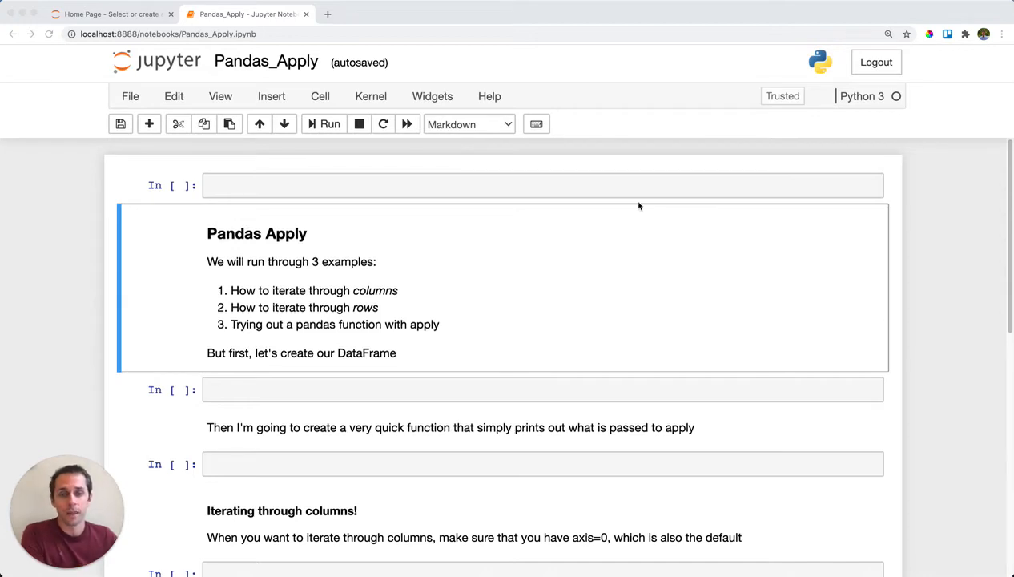
- Enter 'import pandas as pd' in the first cell and run it
{"action": "type", "text": "import pandas as pd"}
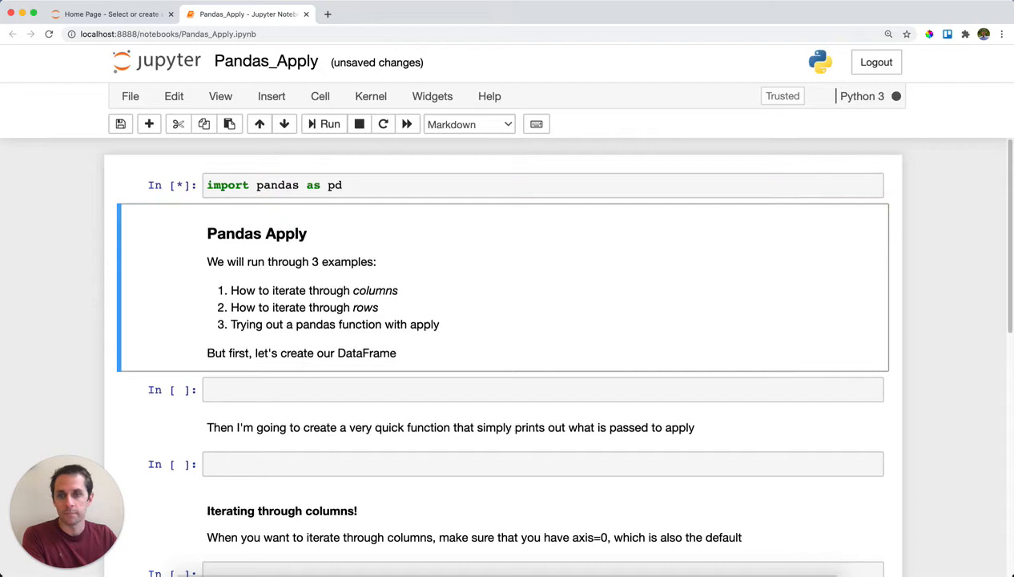
{"action": "left_click", "coordinate": [322, 123]}
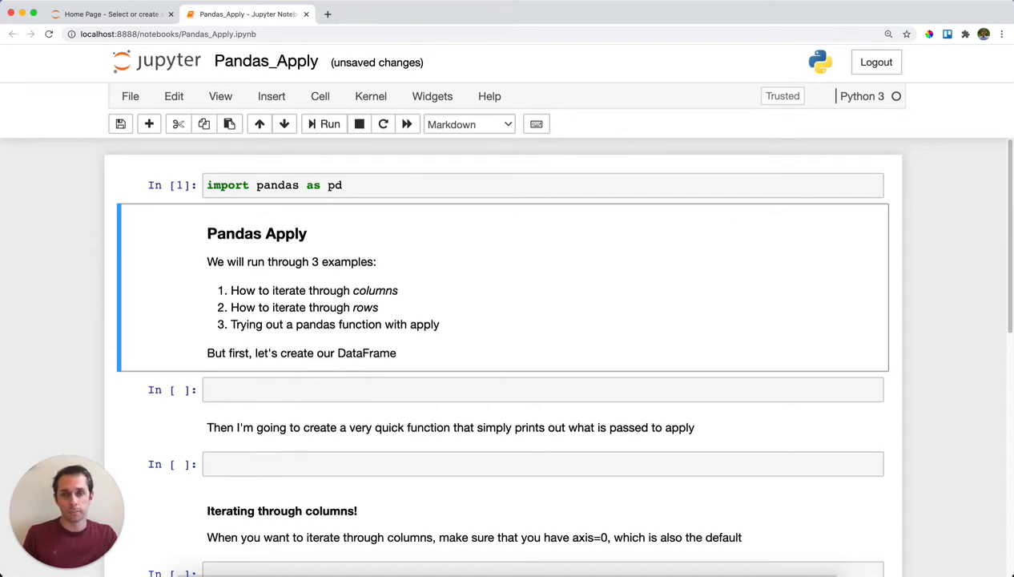
{"action": "mouse_move", "coordinate": [313, 378]}
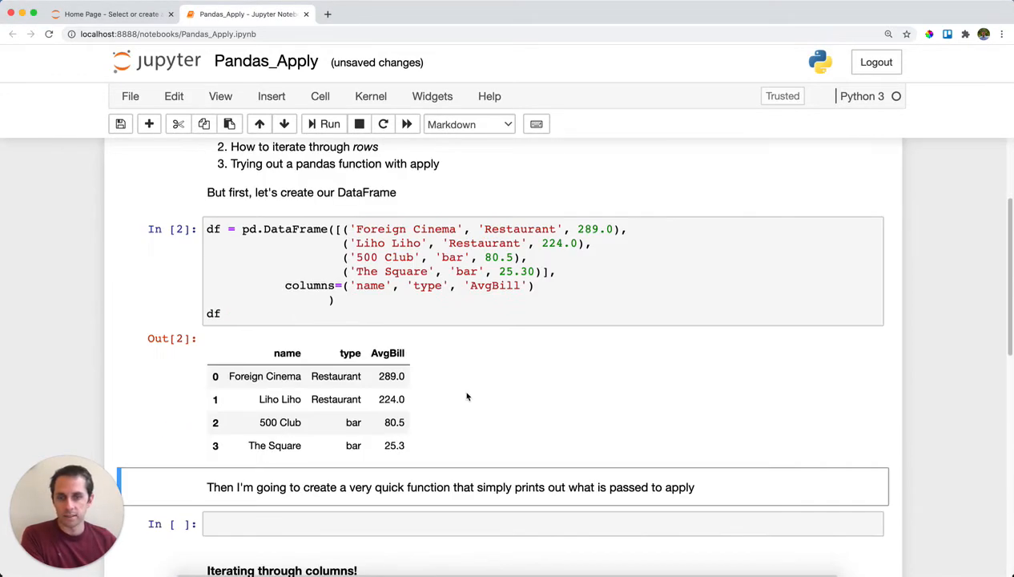
- Run the pd.DataFrame cell and scroll to the displayed four-restaurant table
{"action": "scroll", "scroll_direction": "down", "scroll_amount": 3}
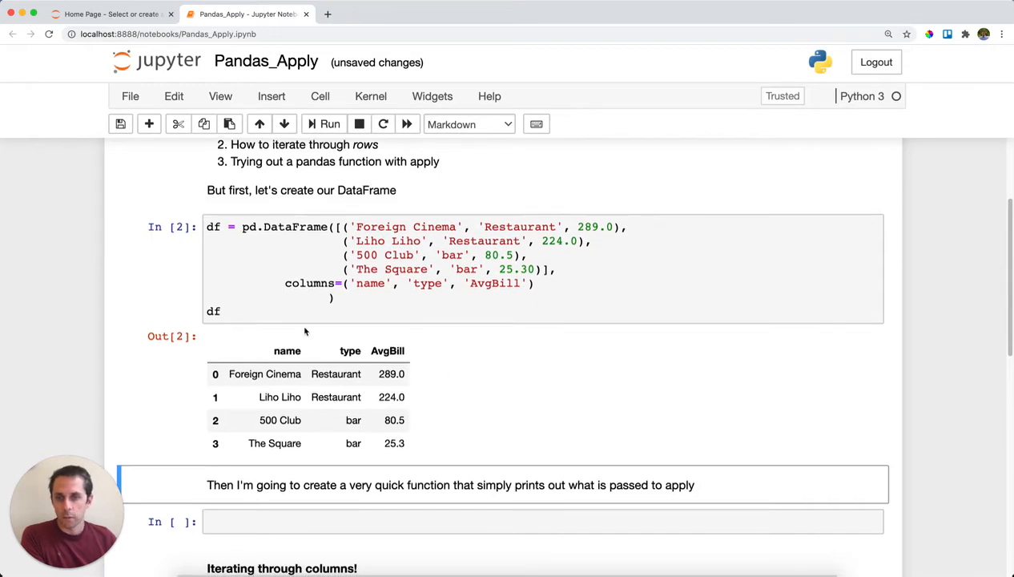
{"action": "mouse_move", "coordinate": [566, 367]}
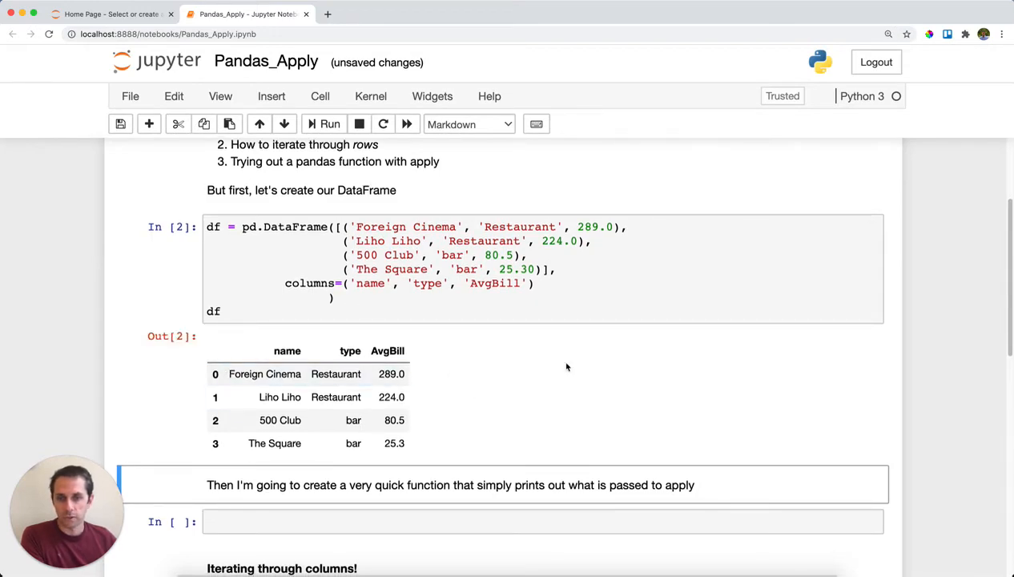
{"action": "scroll", "scroll_direction": "down", "scroll_amount": 3}
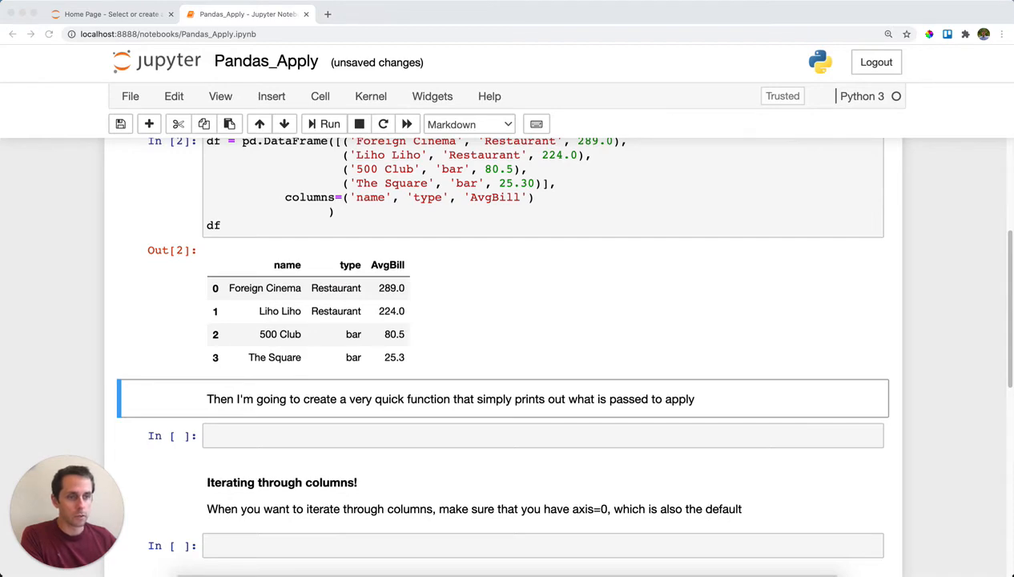
- Define print_outcome(x) in the next cell and run it
{"action": "type", "text": "def print_outcome(x):"}
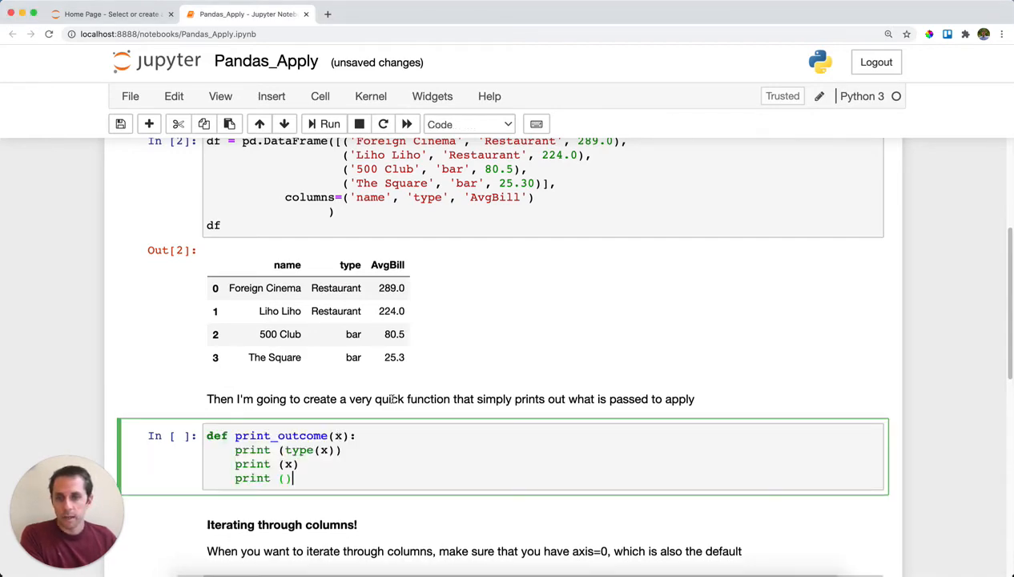
{"action": "scroll", "scroll_direction": "down", "scroll_amount": 3}
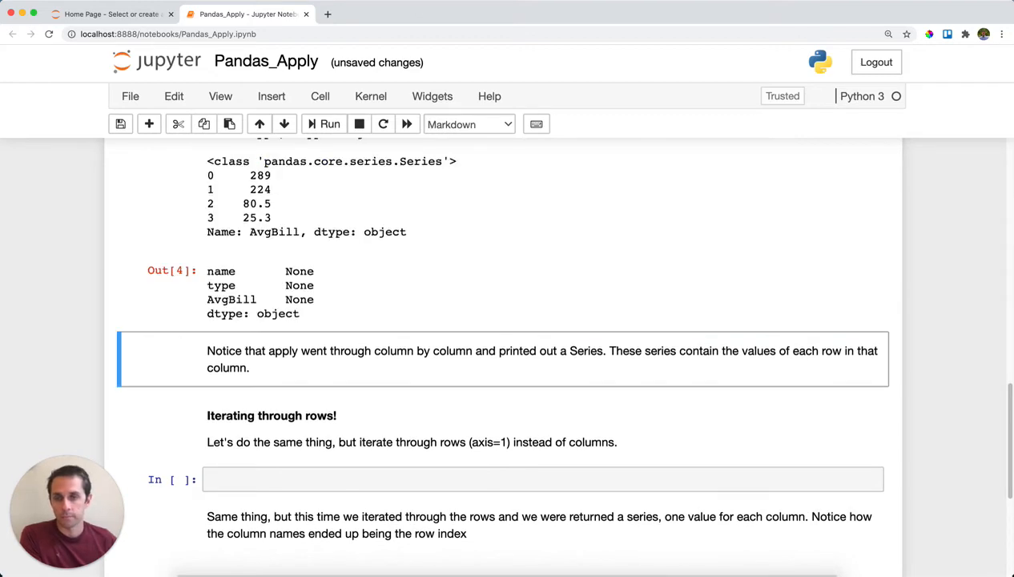
- Run df.apply(print_outcome, axis=0) and highlight the Series name in the first column output
{"action": "scroll", "scroll_direction": "up", "scroll_amount": 3}
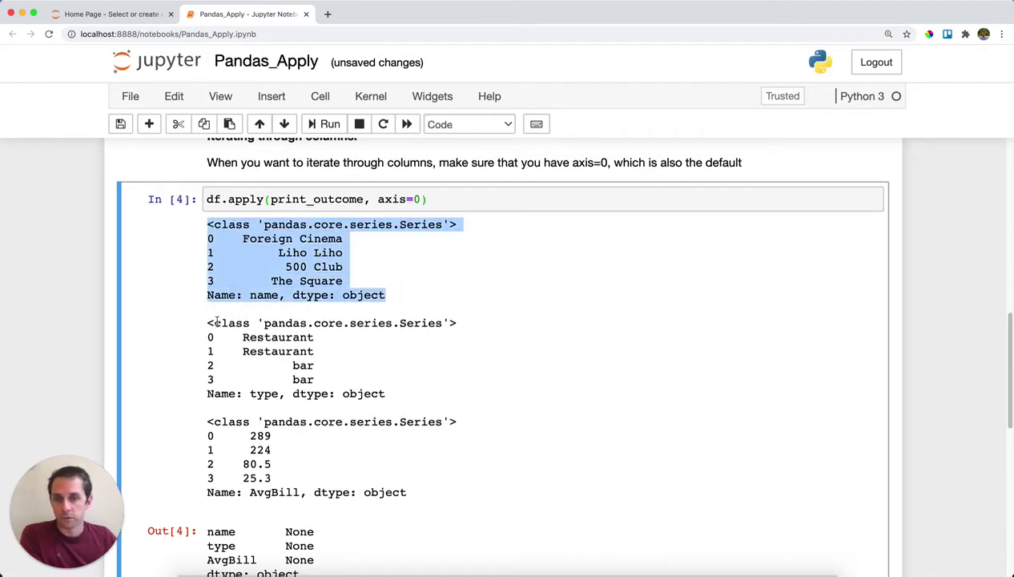
{"action": "left_click", "coordinate": [440, 496]}
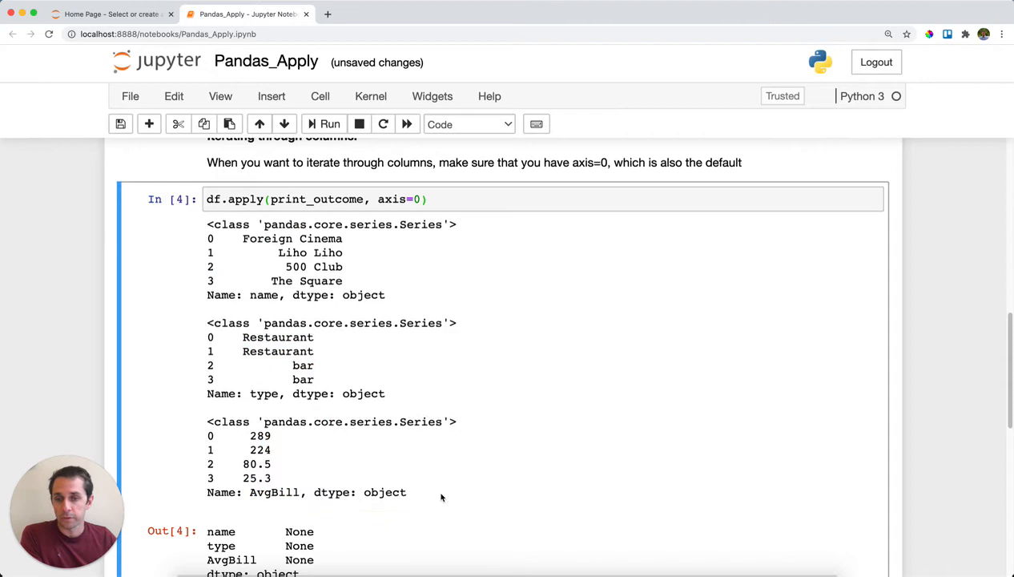
{"action": "mouse_move", "coordinate": [365, 314]}
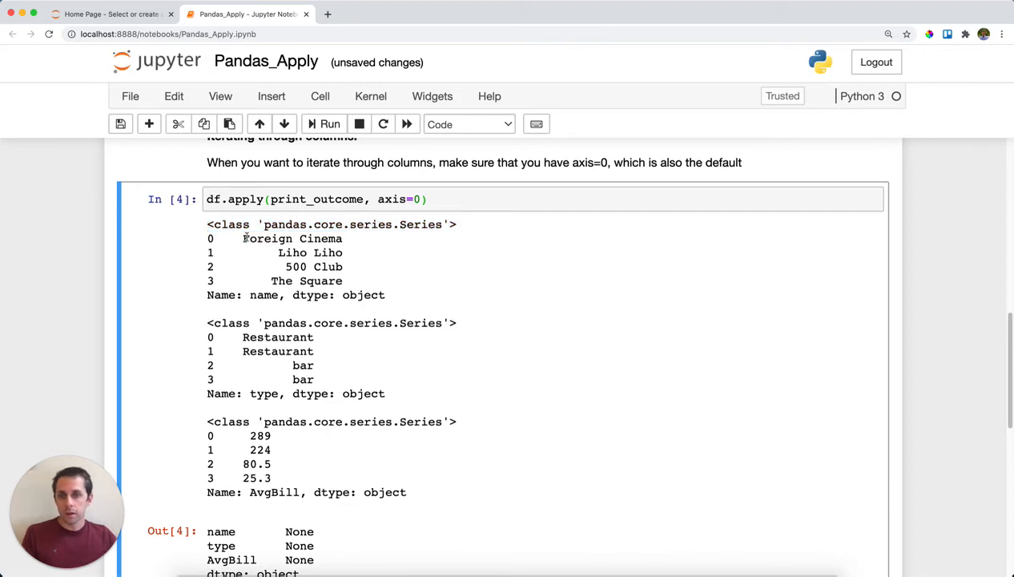
{"action": "double_click", "coordinate": [263, 295]}
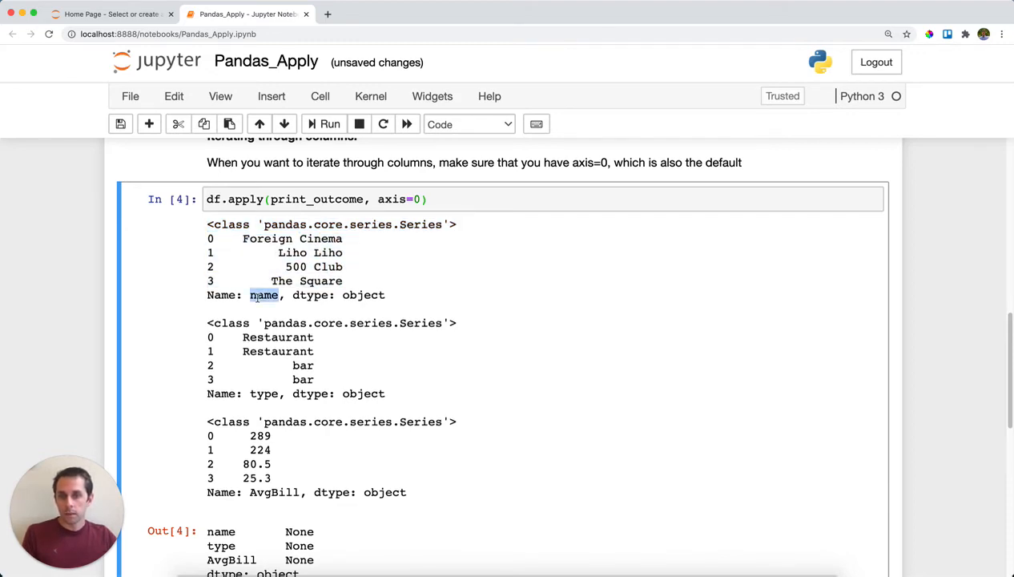
{"action": "scroll", "scroll_direction": "up", "scroll_amount": 3}
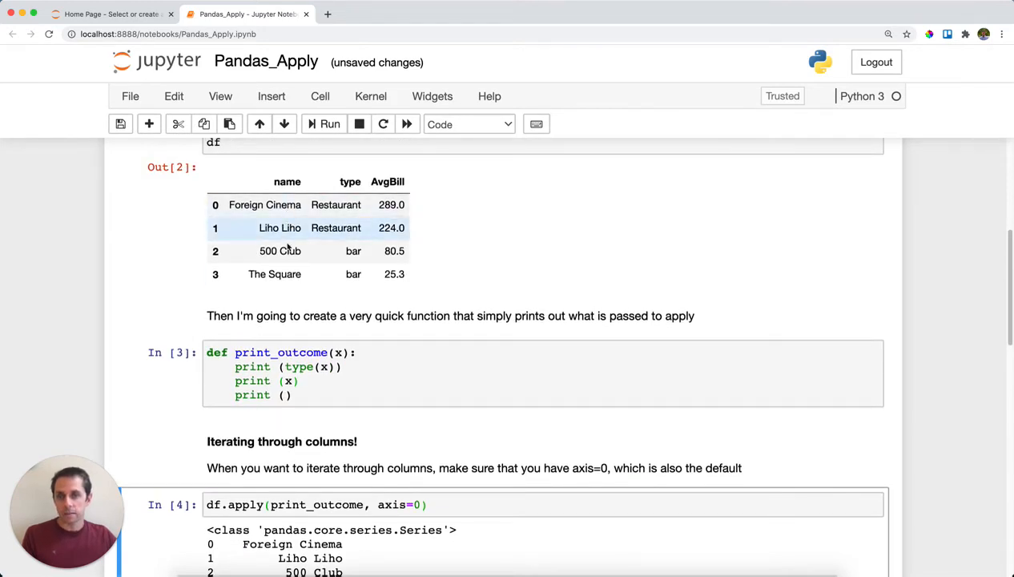
- Review the remaining column outputs, noting each Series is named by its column and returns None
{"action": "scroll", "scroll_direction": "down", "scroll_amount": 3}
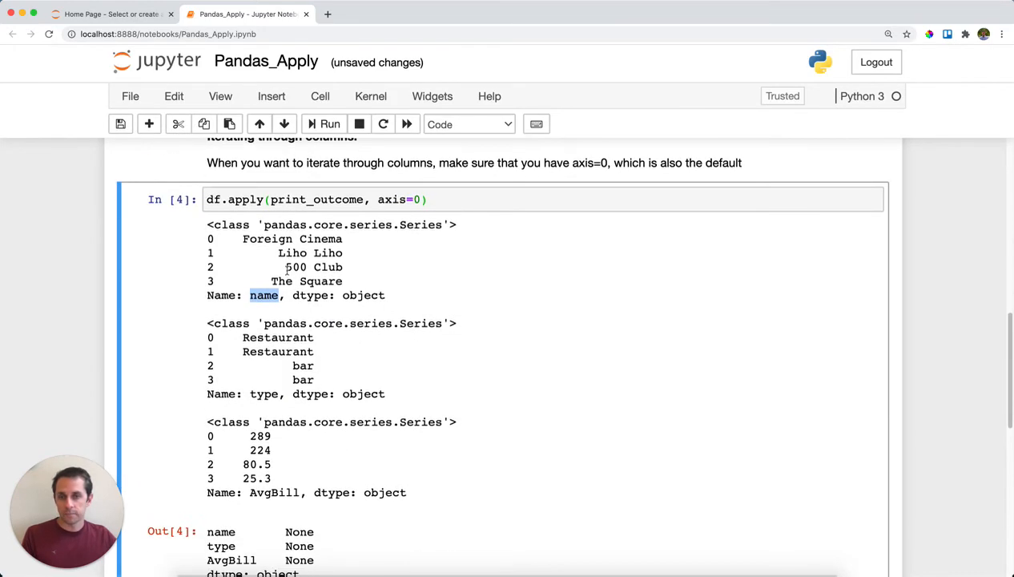
{"action": "double_click", "coordinate": [262, 394]}
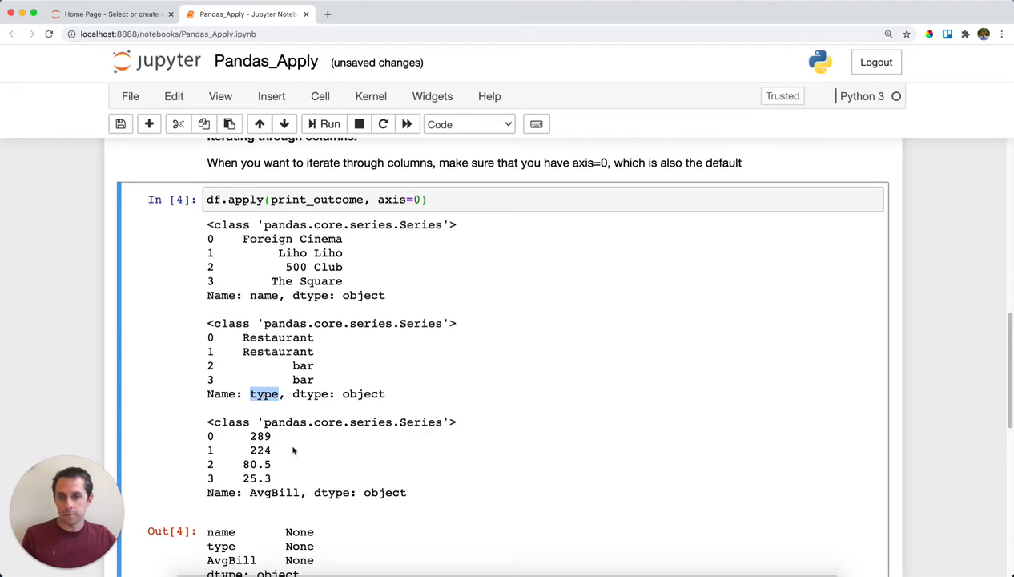
{"action": "left_click", "coordinate": [561, 305]}
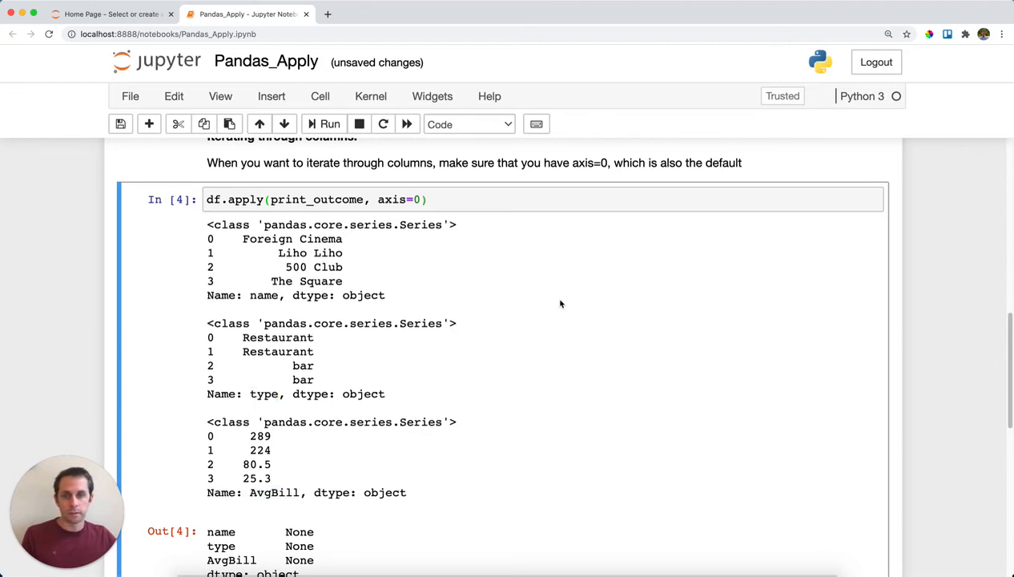
{"action": "scroll", "scroll_direction": "down", "scroll_amount": 3}
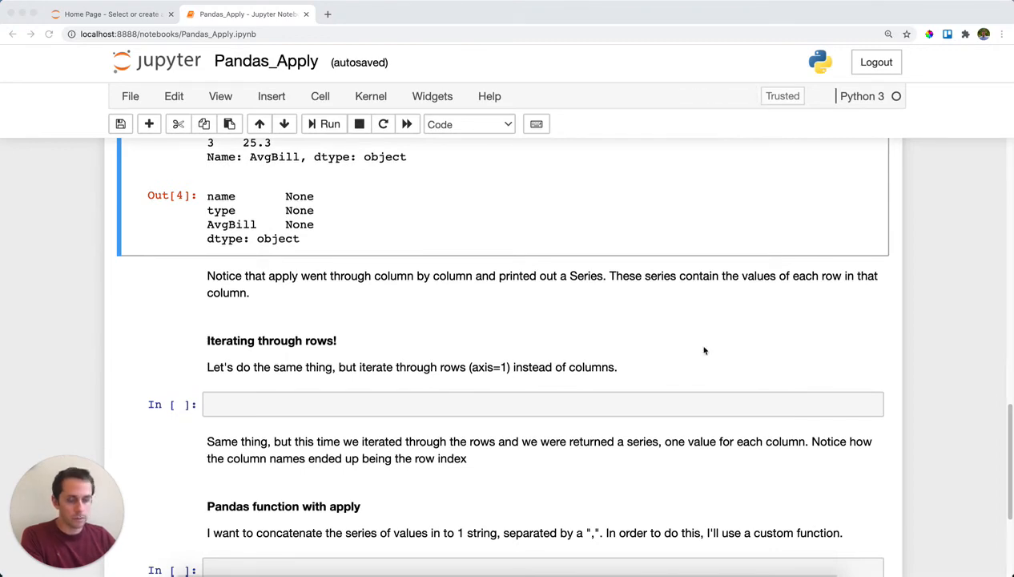
- Enter and run df.apply(print_outcome, axis=1) so each restaurant row prints as a Series
{"action": "type", "text": "df.apply(print_outcome, axis=1)"}
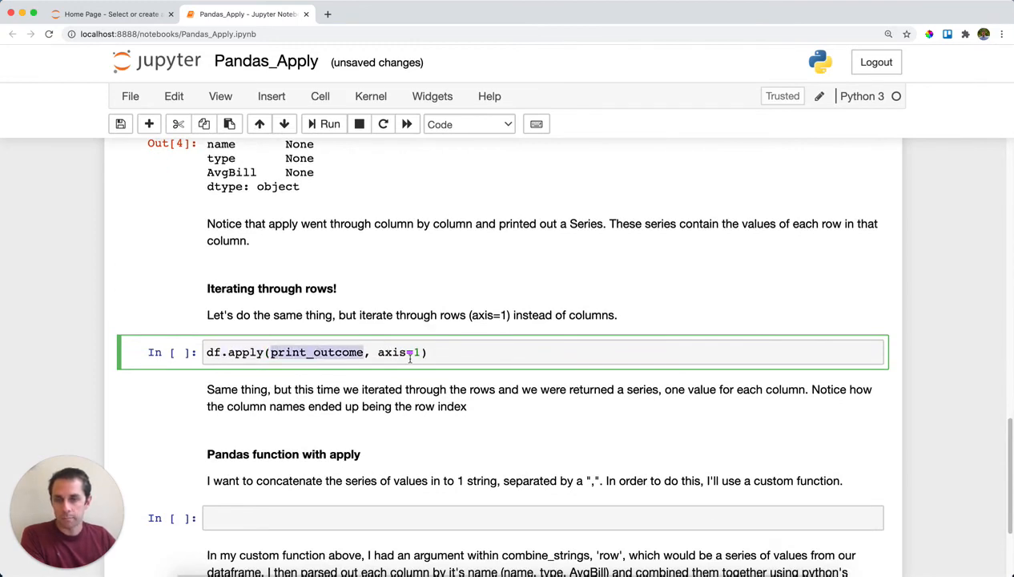
{"action": "double_click", "coordinate": [394, 352]}
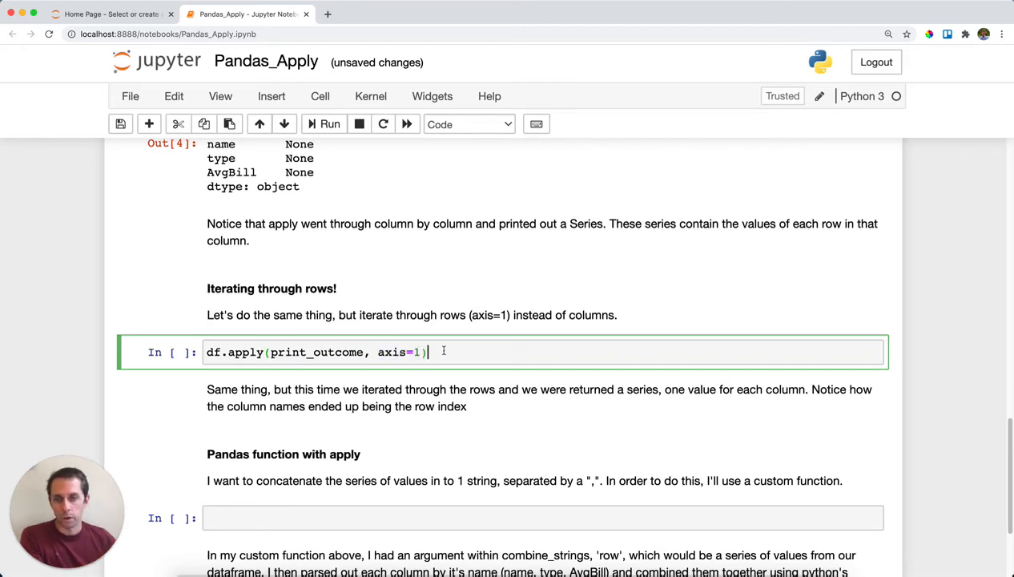
{"action": "left_click", "coordinate": [321, 123]}
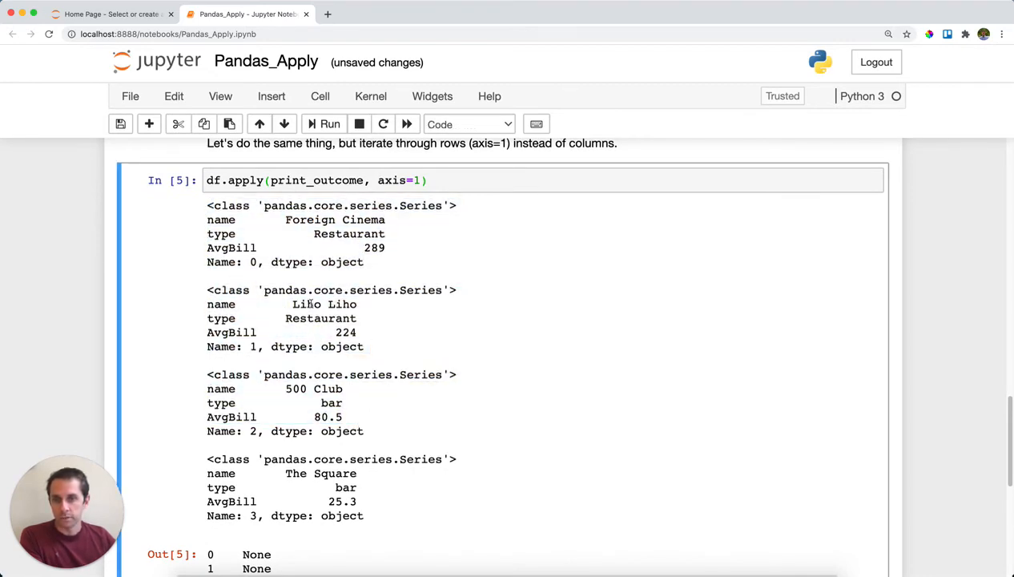
{"action": "mouse_move", "coordinate": [269, 224]}
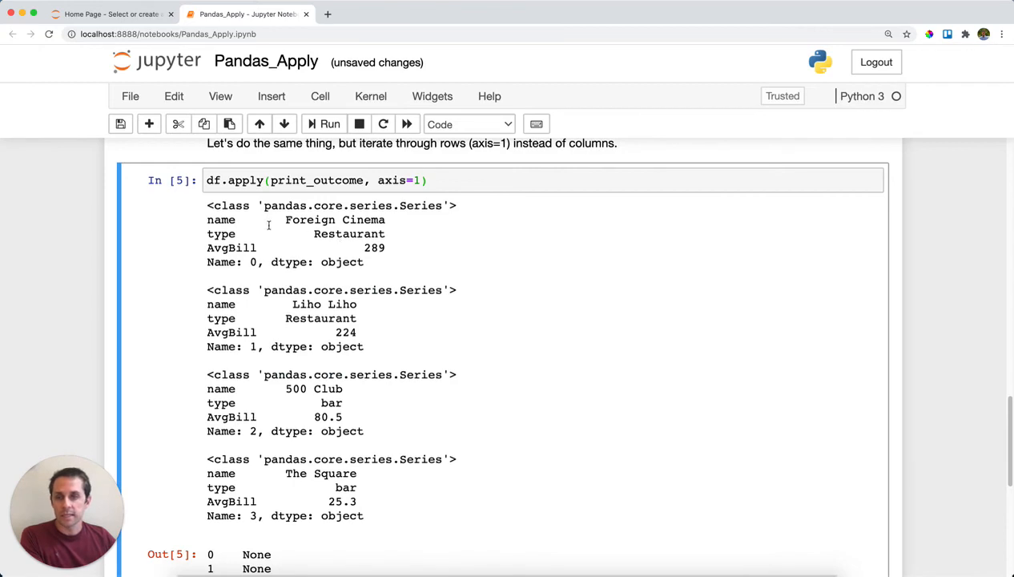
{"action": "mouse_move", "coordinate": [208, 220]}
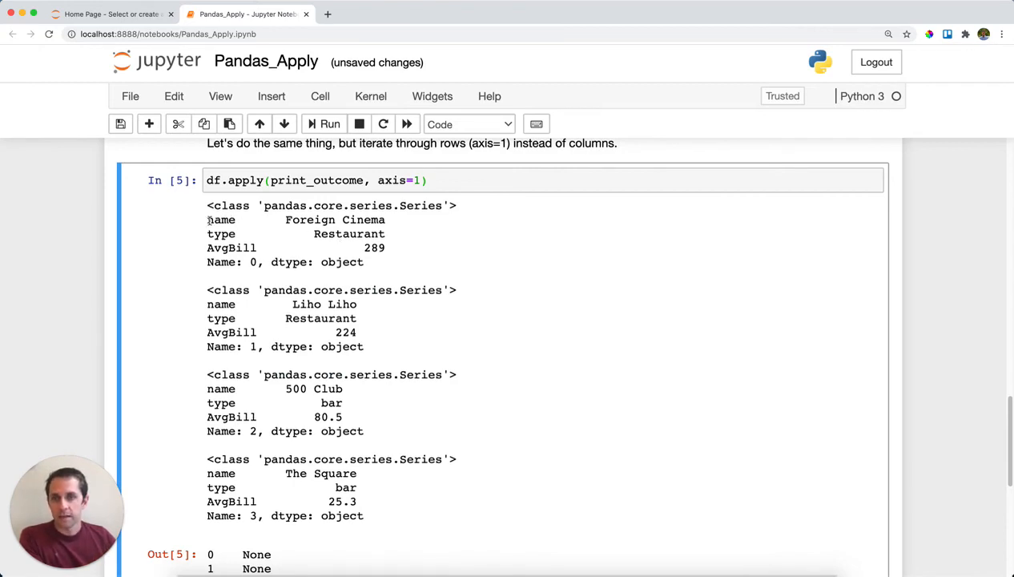
{"action": "double_click", "coordinate": [221, 219]}
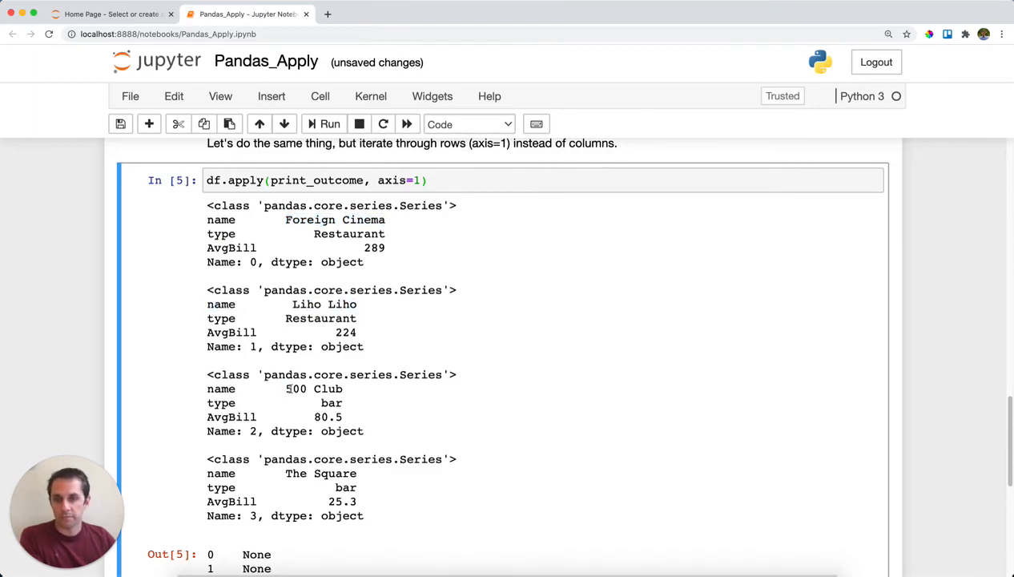
{"action": "double_click", "coordinate": [221, 486]}
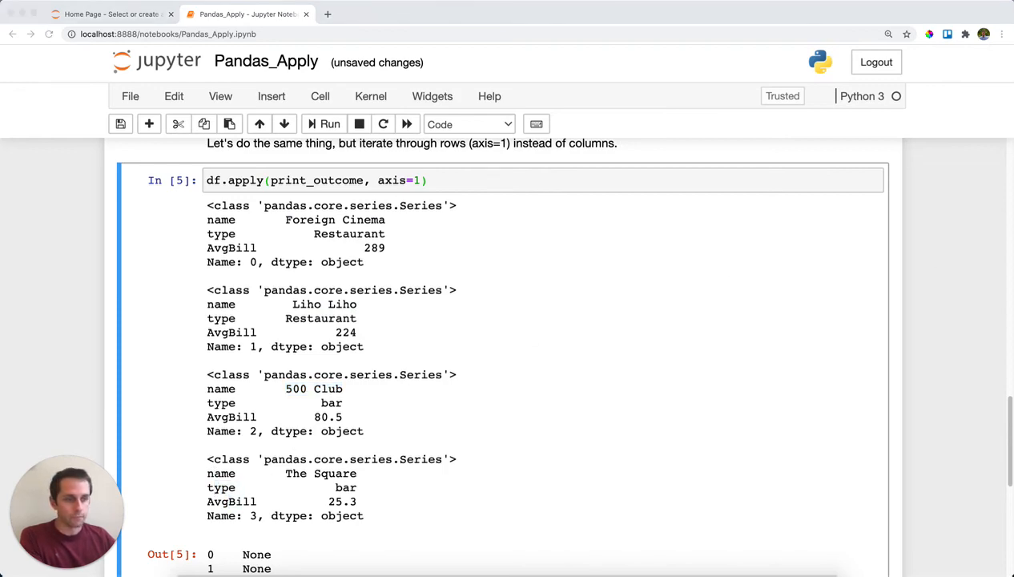
- Enter the combine_strings definition and df.apply(combine_strings, axis=1) in the empty cell
{"action": "scroll", "scroll_direction": "down", "scroll_amount": 3}
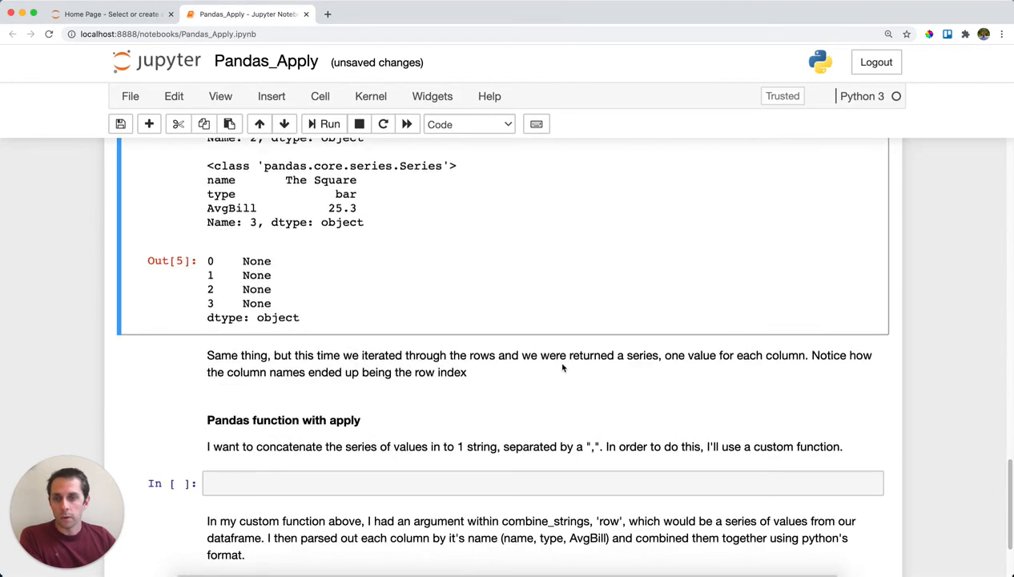
{"action": "scroll", "scroll_direction": "down", "scroll_amount": 3}
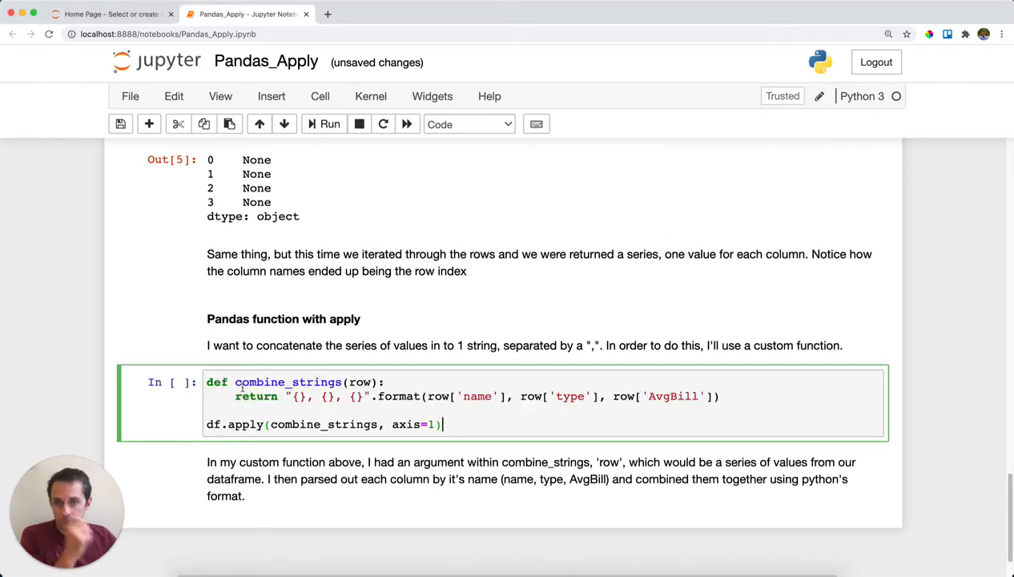
{"action": "double_click", "coordinate": [360, 381]}
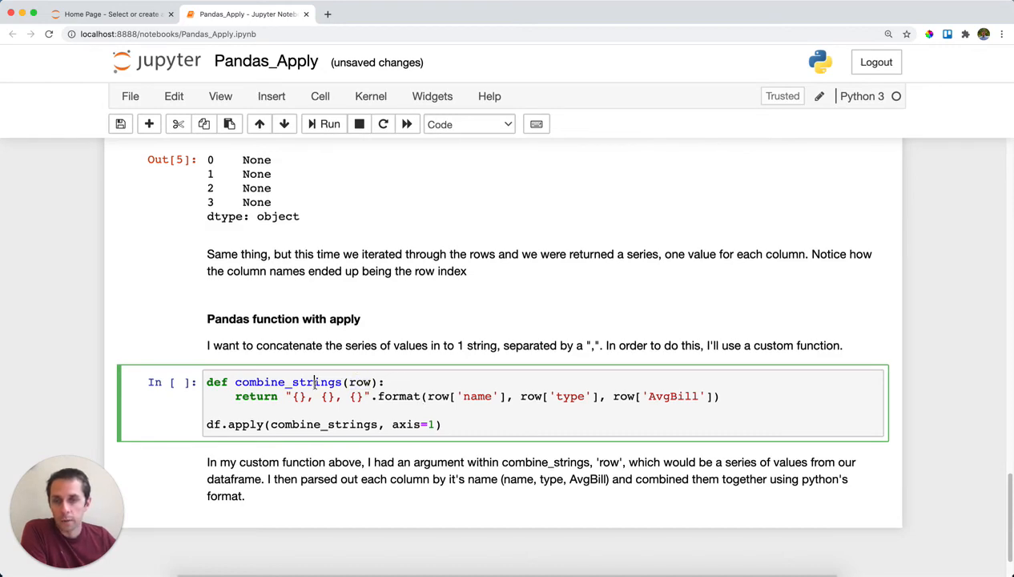
{"action": "double_click", "coordinate": [287, 381]}
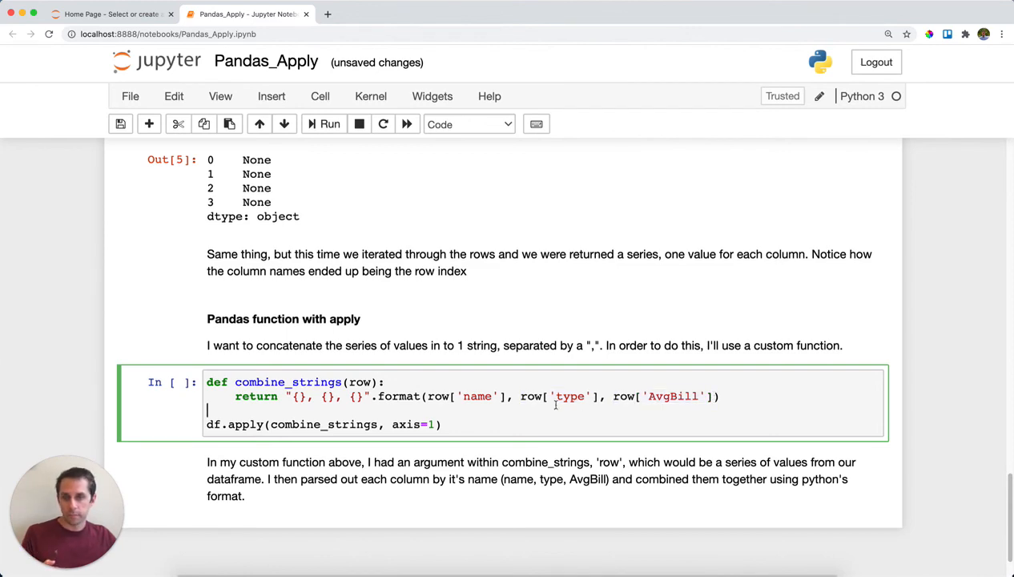
{"action": "double_click", "coordinate": [323, 425]}
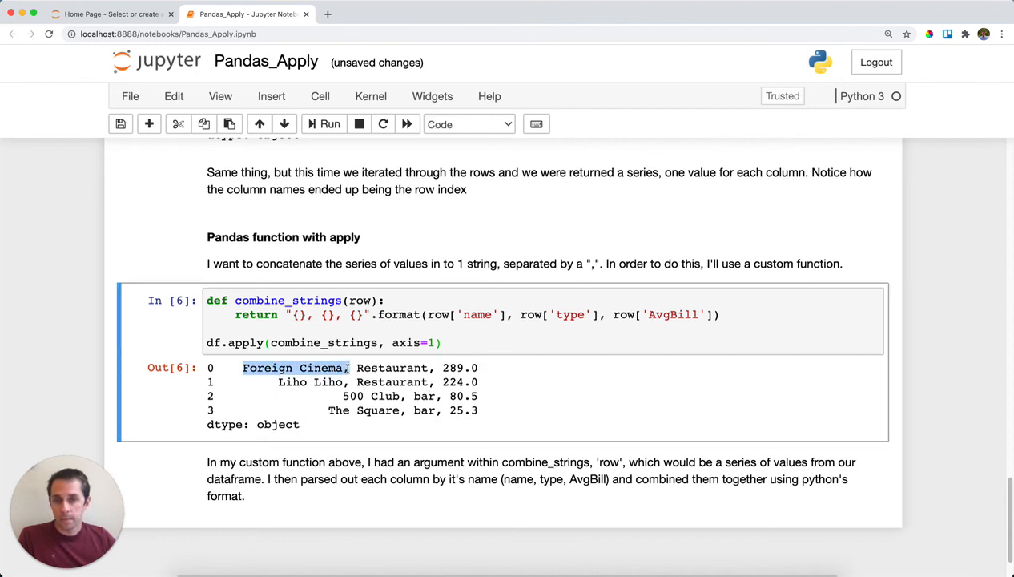
- Run the combine_strings cell and highlight 'Restaurant' in the comma-joined output
{"action": "left_click", "coordinate": [311, 313]}
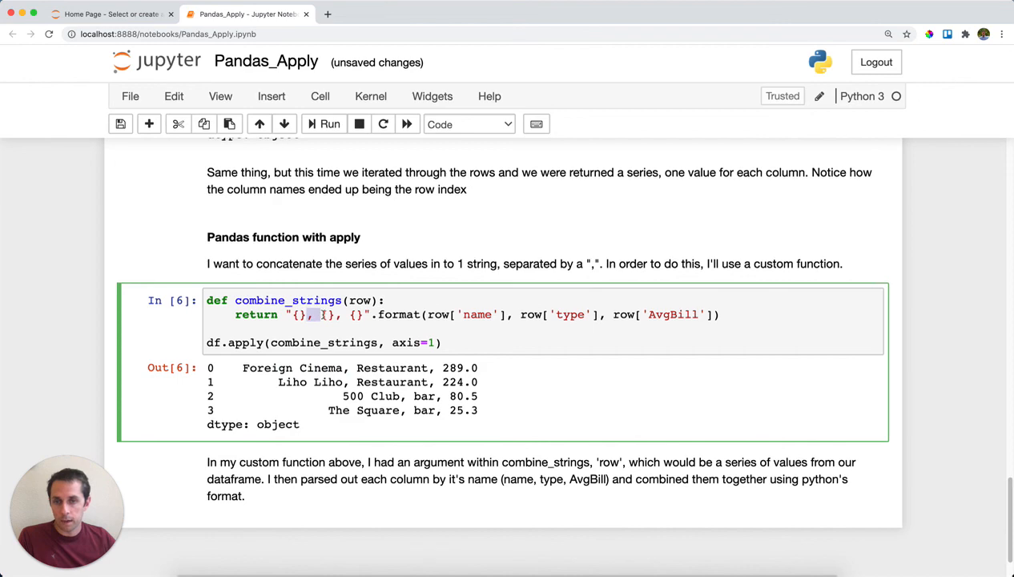
{"action": "double_click", "coordinate": [391, 367]}
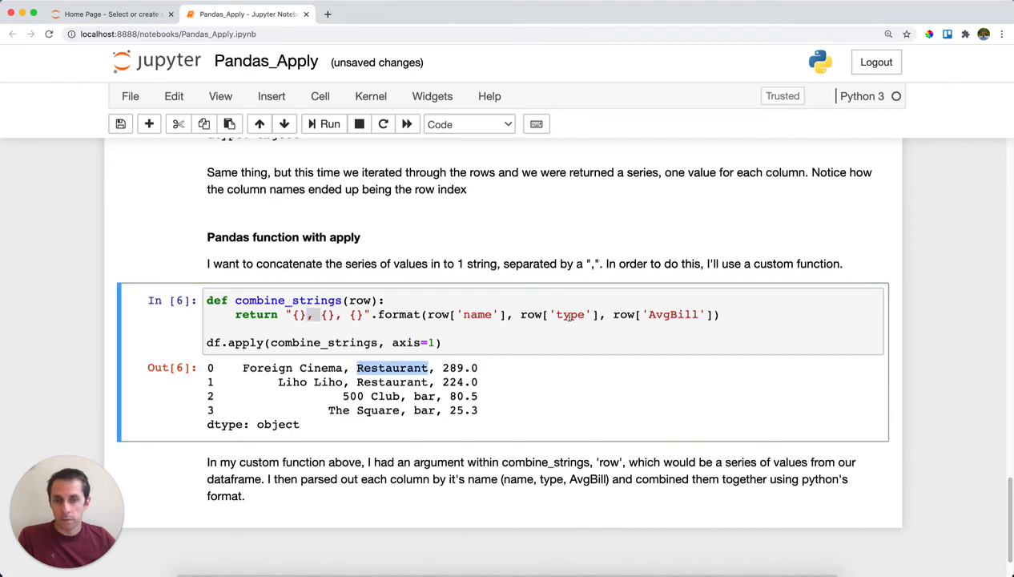